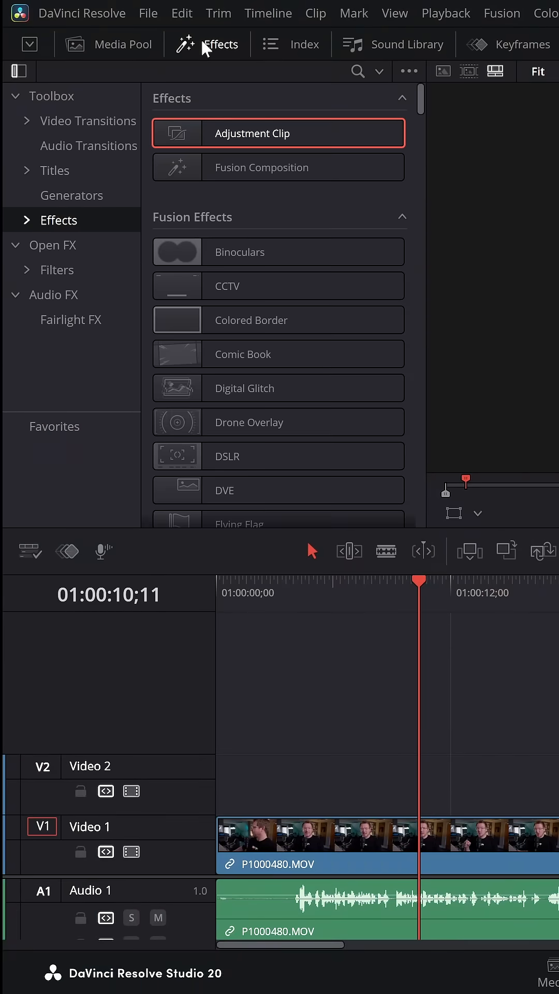
mouse_move(56, 229)
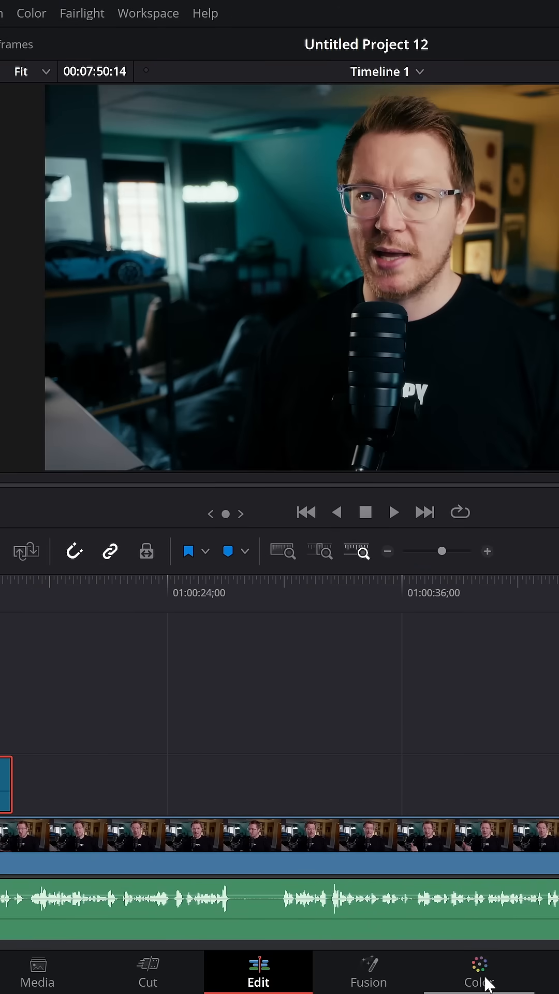
Switch to the Color page and bring up the Effects library with Gaussian Blur
left_click(477, 972)
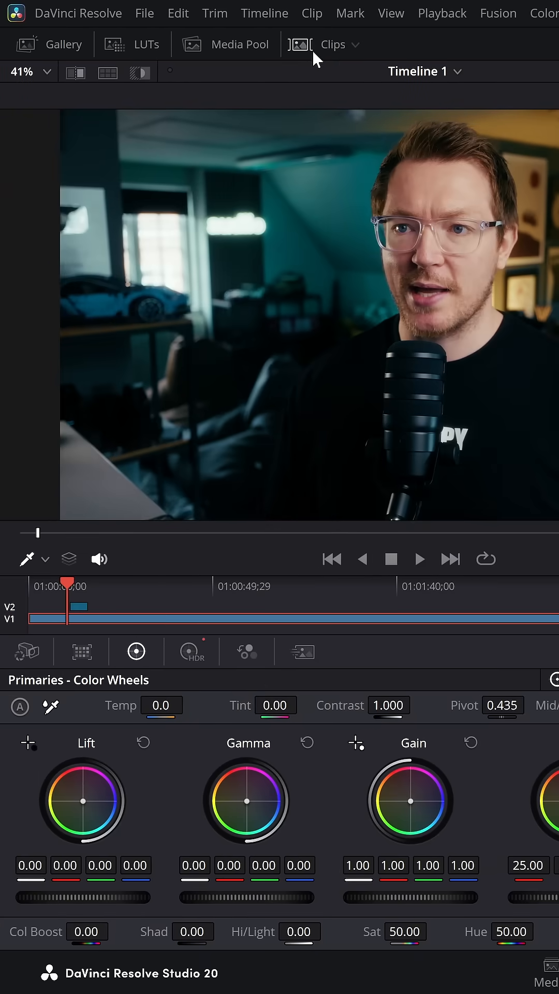
left_click(298, 45)
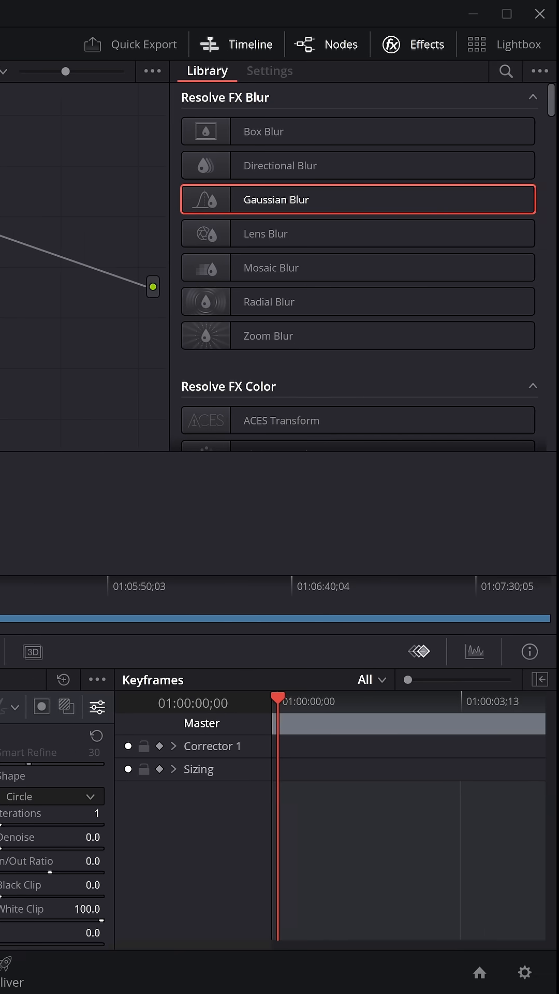
mouse_move(421, 54)
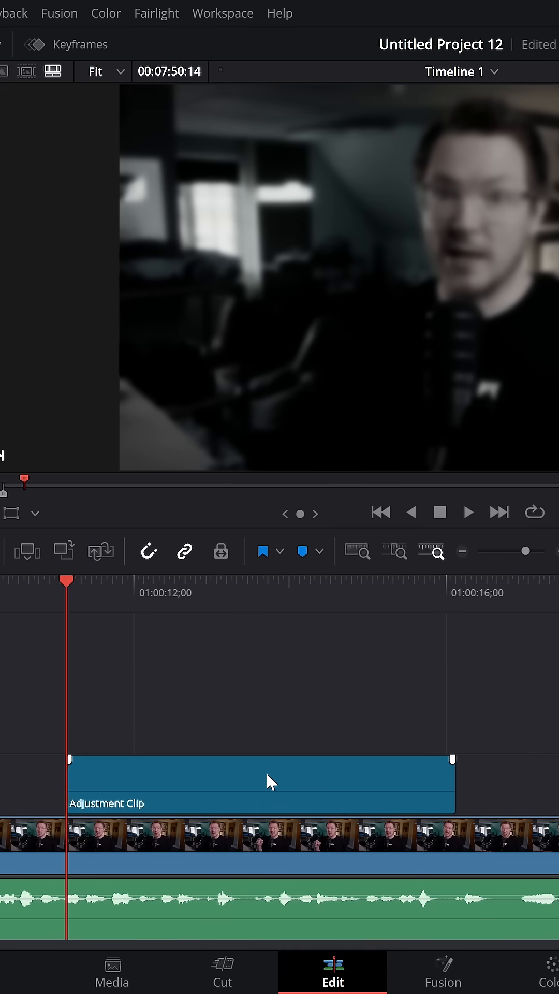
Select the adjustment clip on V2 back on the Edit page and show the Media Pool
left_click(261, 785)
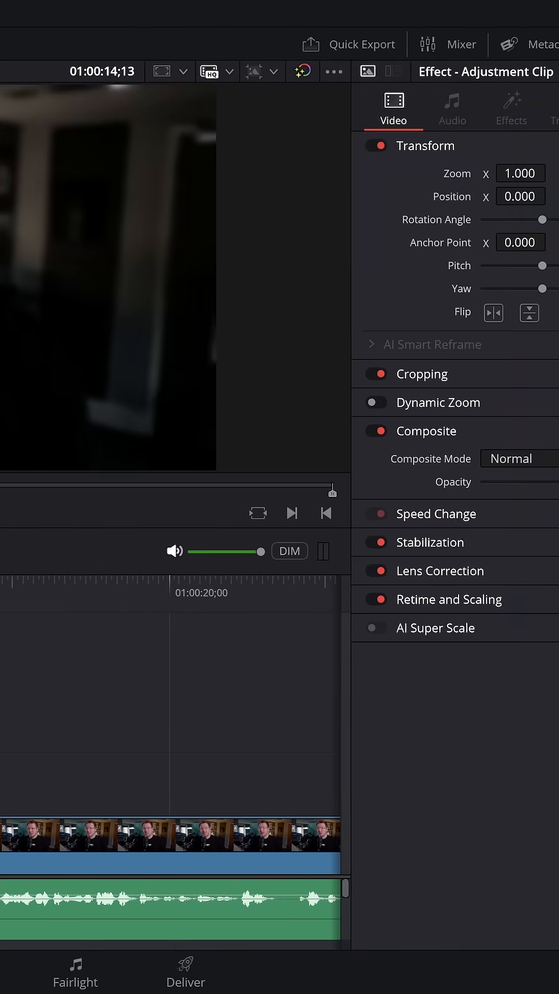
left_click(516, 101)
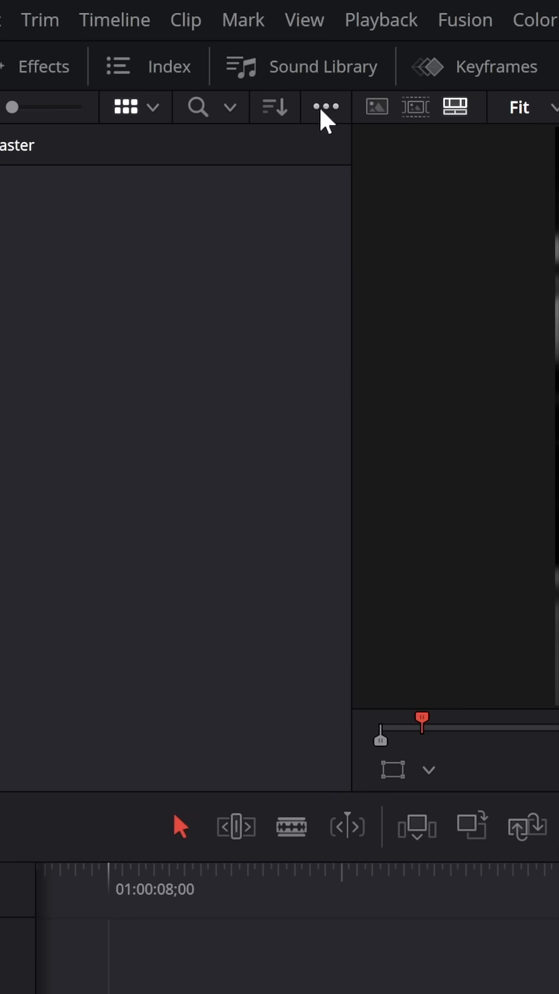
Enable Show Power Bins and store the clip as Blur&Darken in the Master power bin
left_click(326, 106)
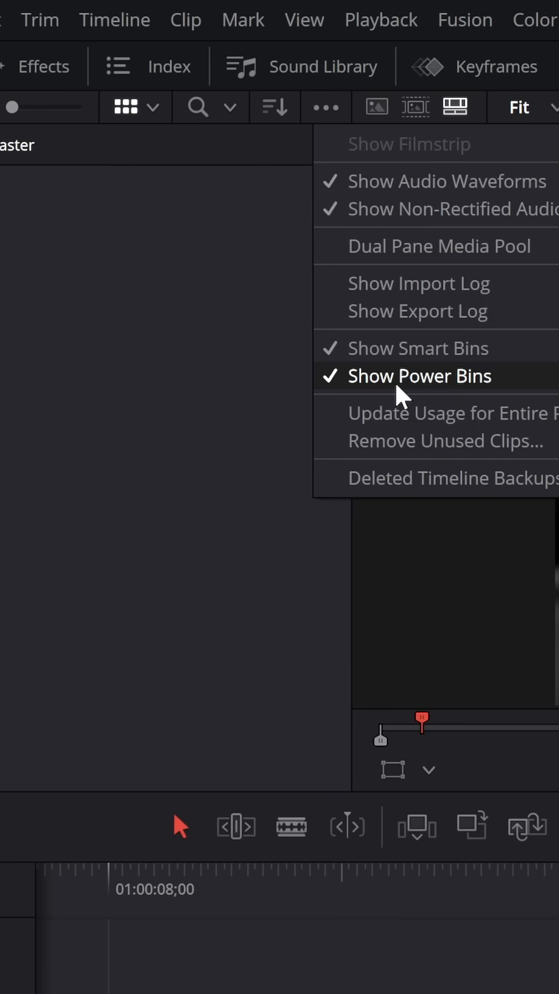
left_click(418, 375)
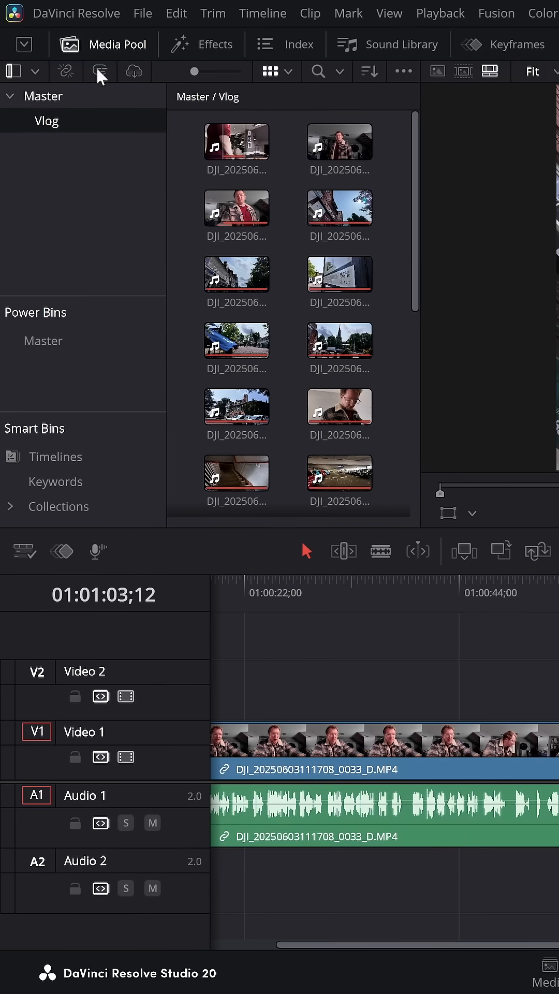
left_click(43, 341)
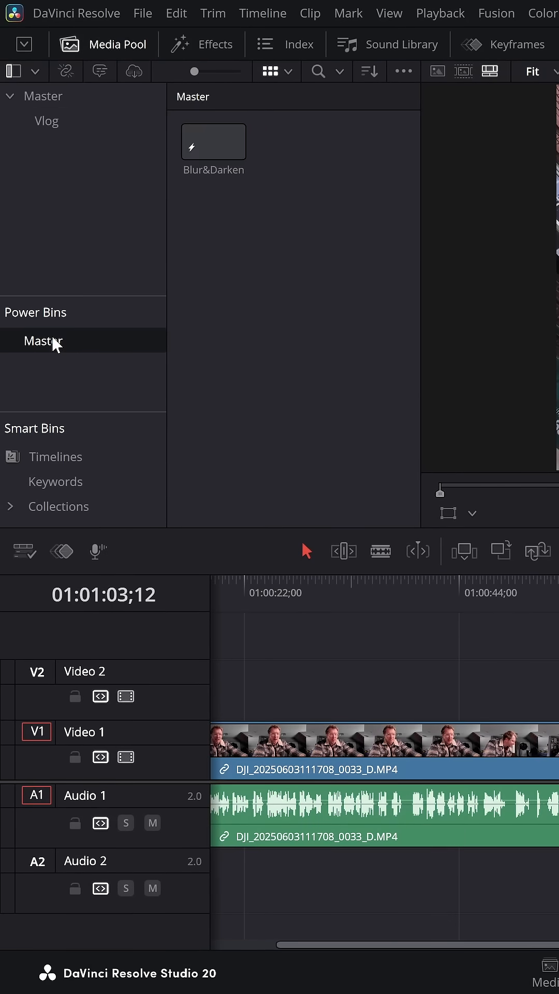